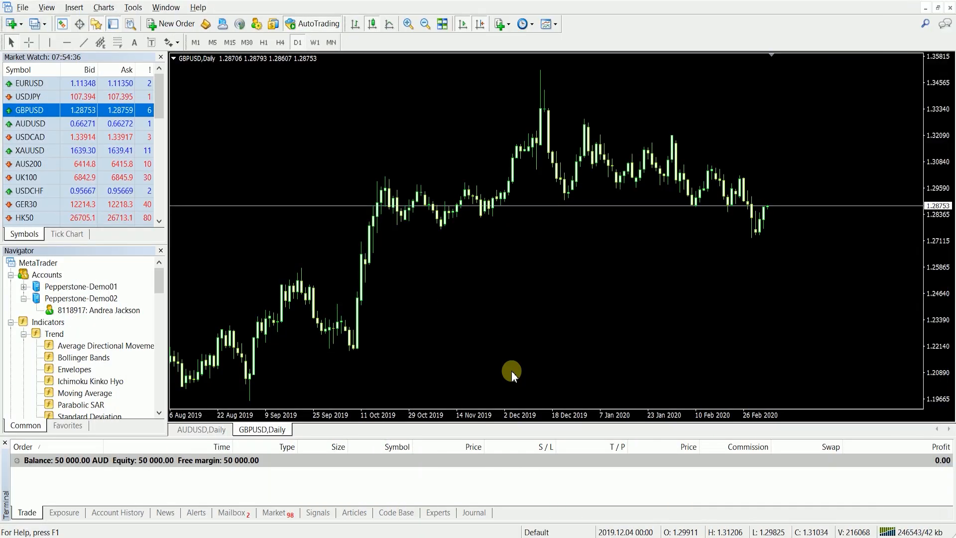
mouse_move(442, 302)
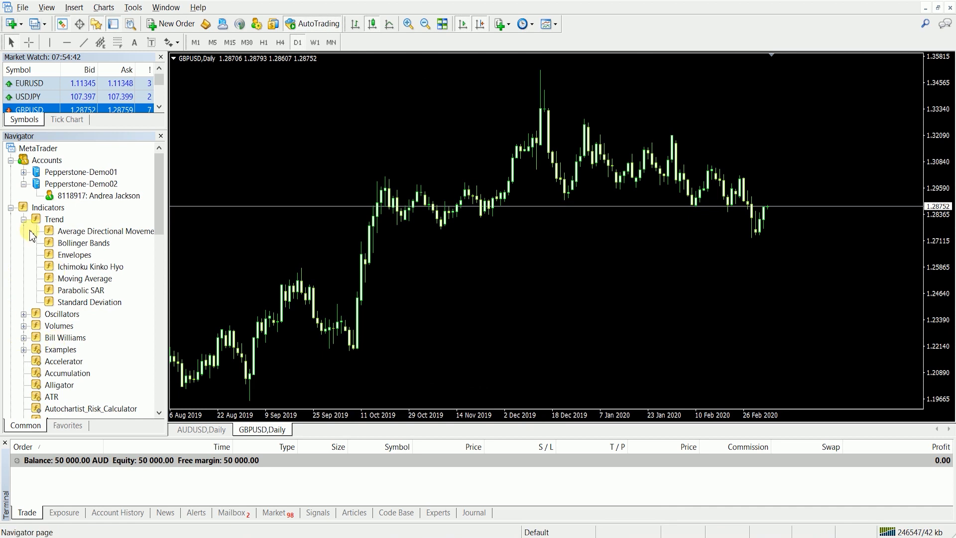
left_click(23, 219)
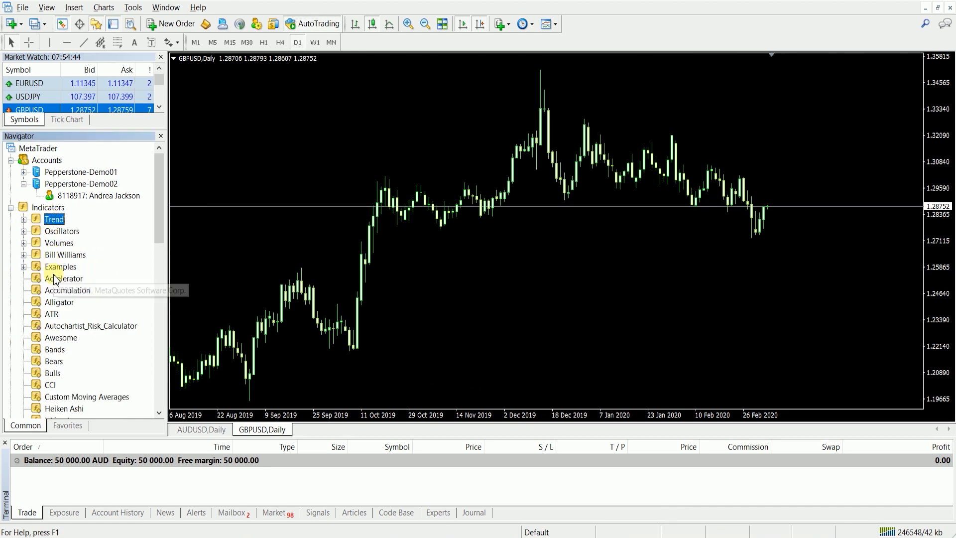
left_click(73, 7)
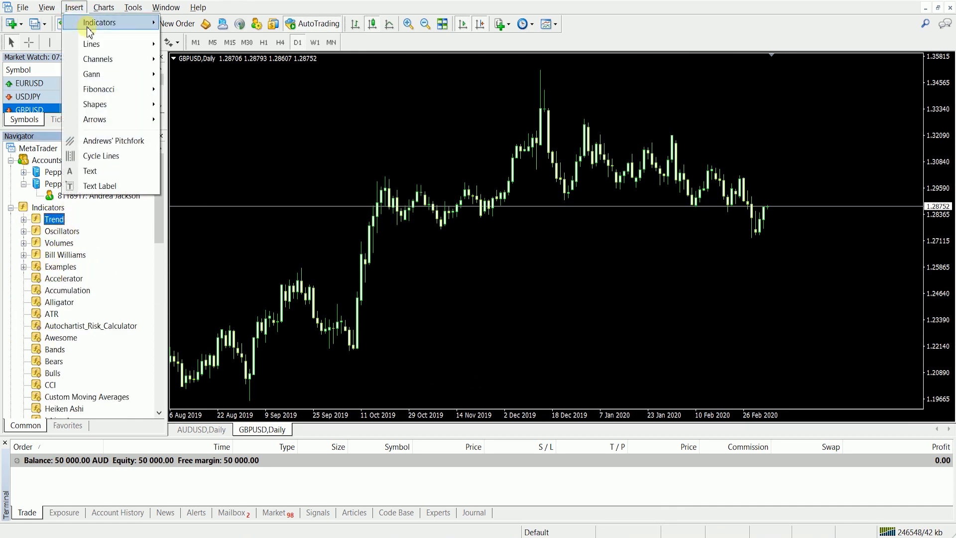
left_click(98, 23)
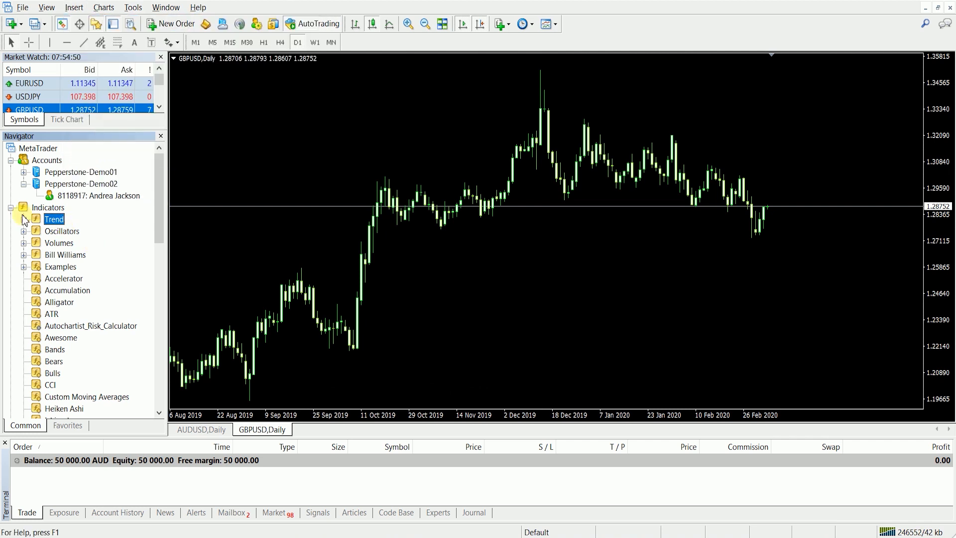
left_click(22, 219)
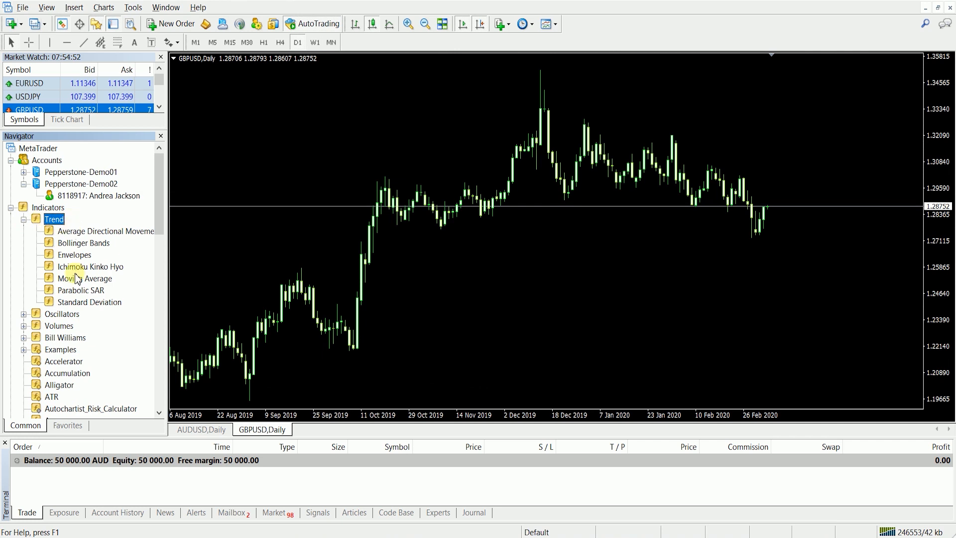
mouse_move(84, 278)
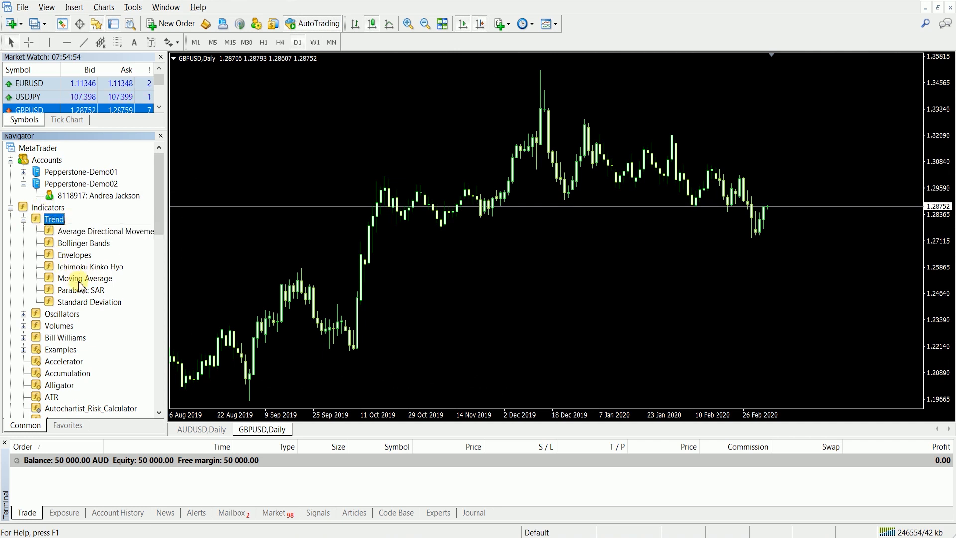
Draw a 50-period Exponential Moving Average with PeachPuff line colour on the chart
double_click(85, 278)
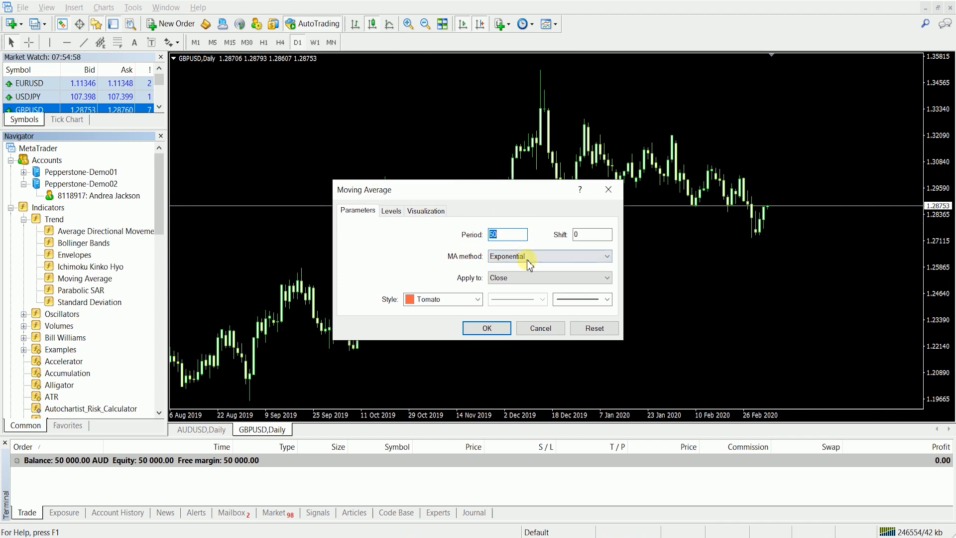
left_click(606, 255)
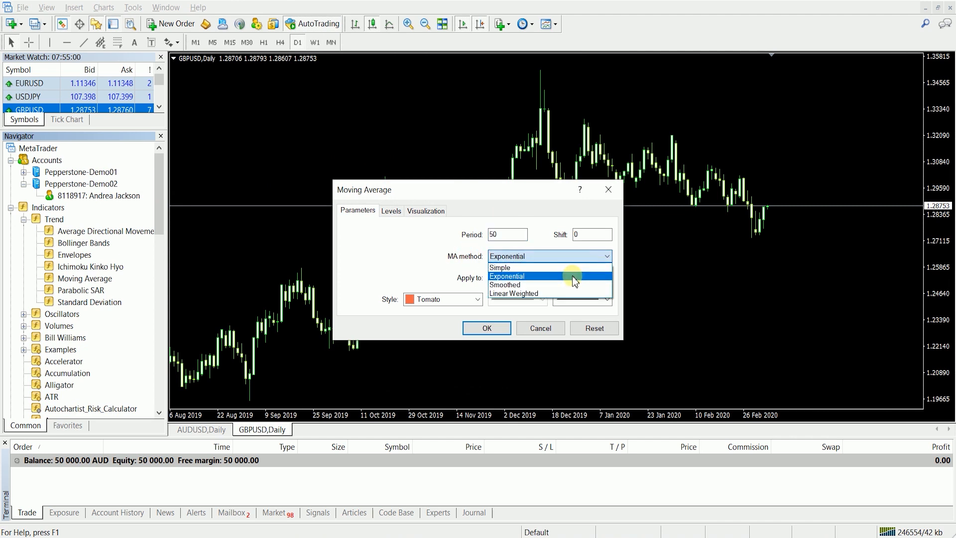
mouse_move(548, 267)
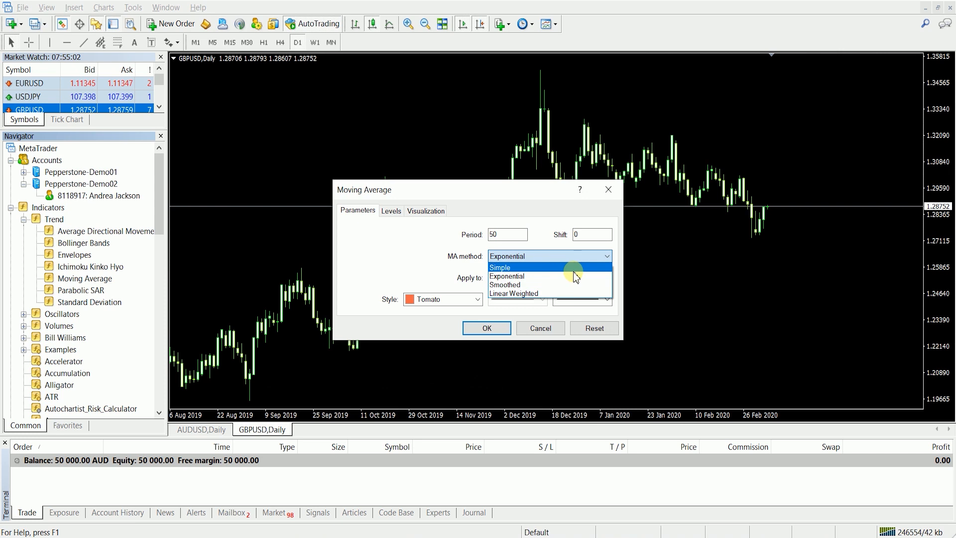
left_click(505, 276)
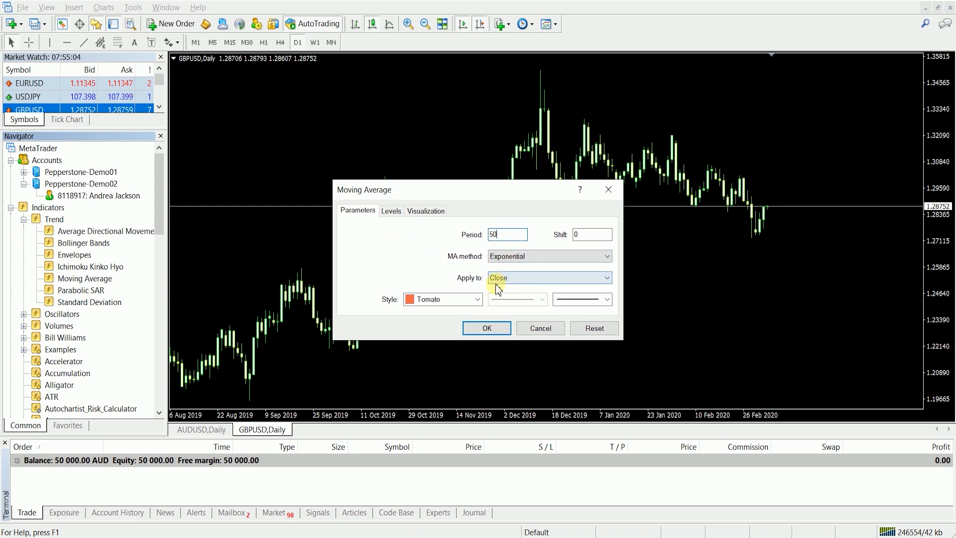
left_click(477, 298)
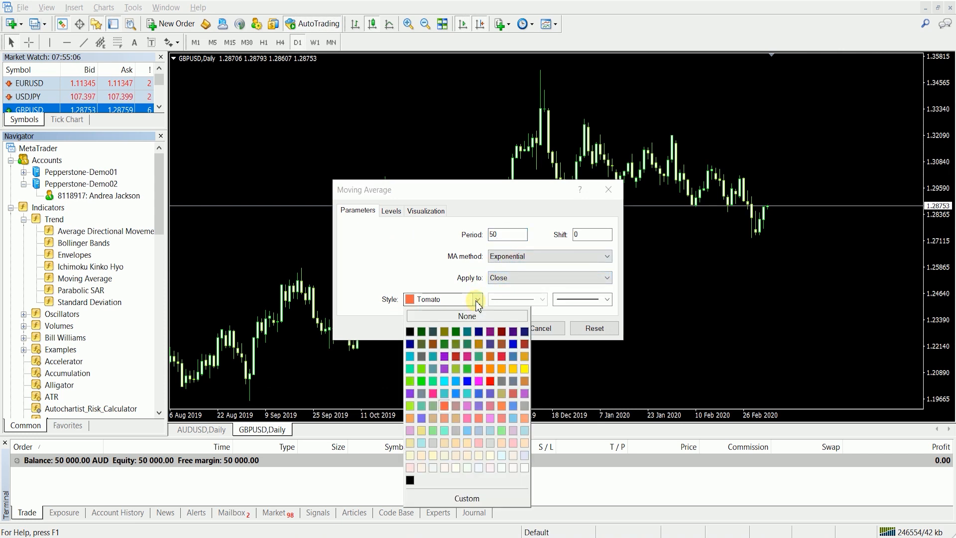
mouse_move(501, 443)
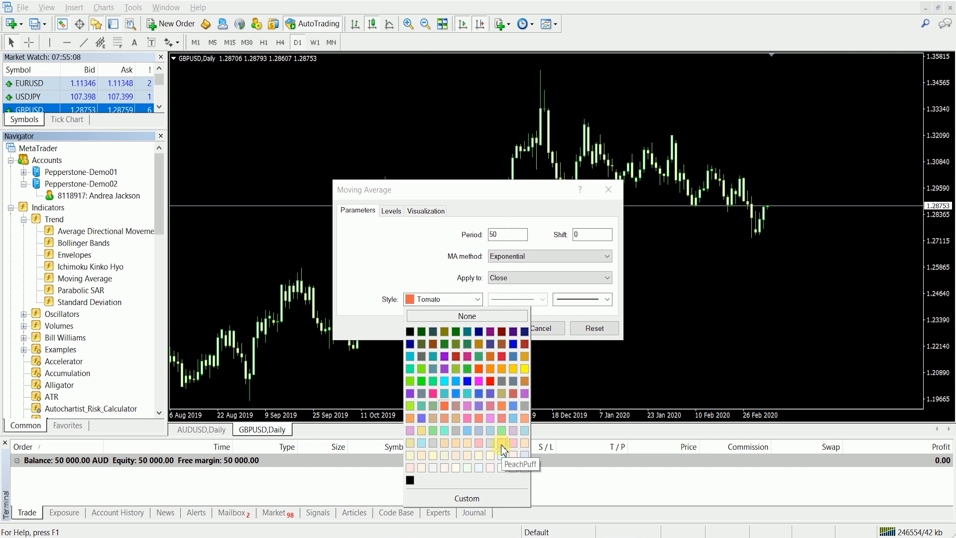
left_click(500, 444)
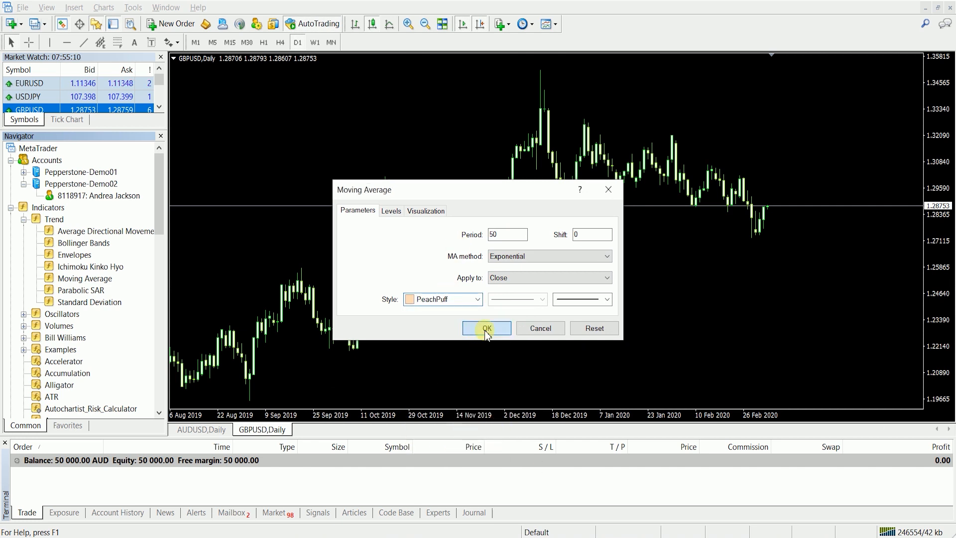
left_click(486, 327)
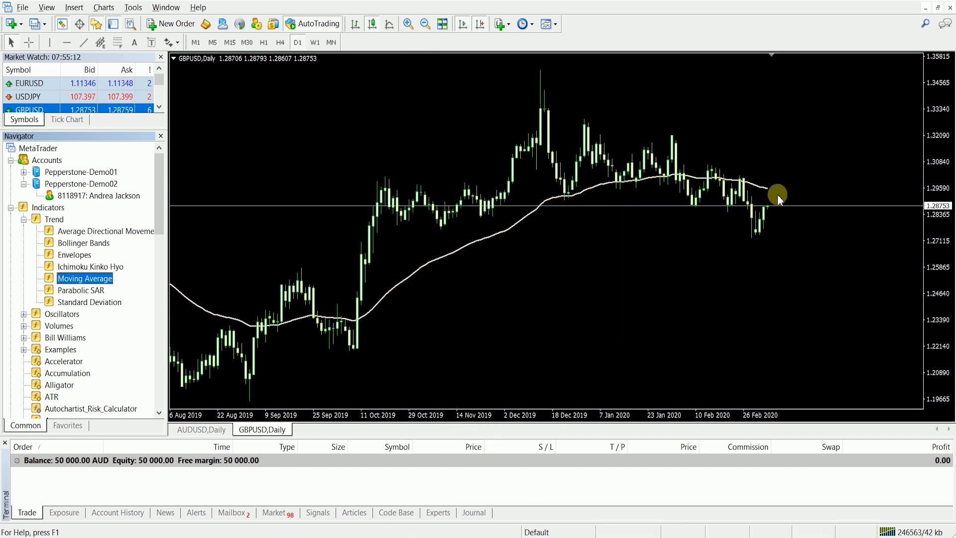
mouse_move(185, 244)
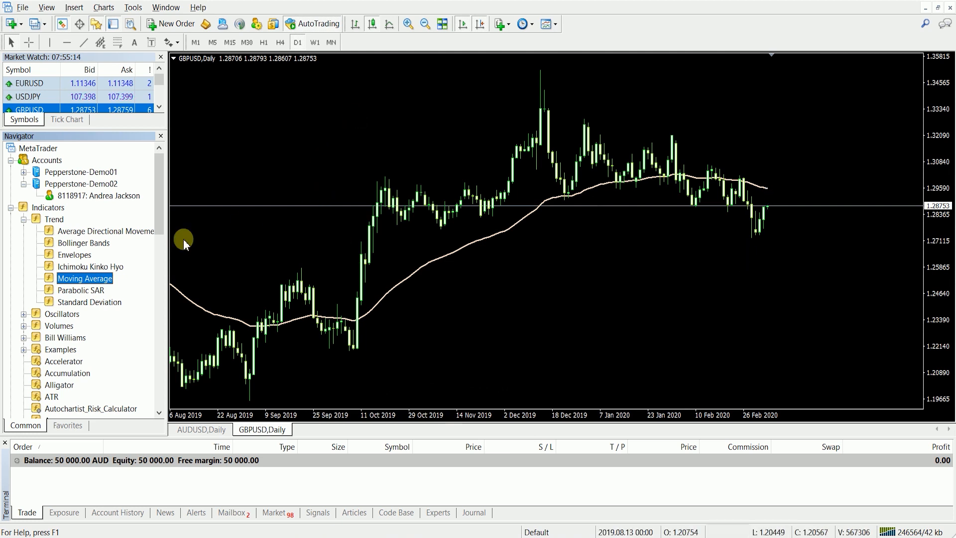
Draw a second Exponential Moving Average with period 200 alongside the first
double_click(84, 278)
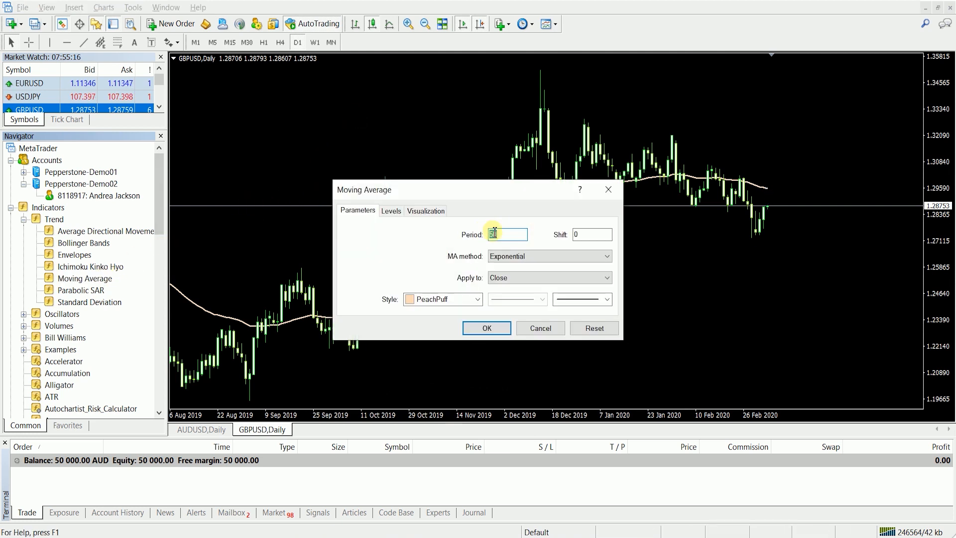
type("200")
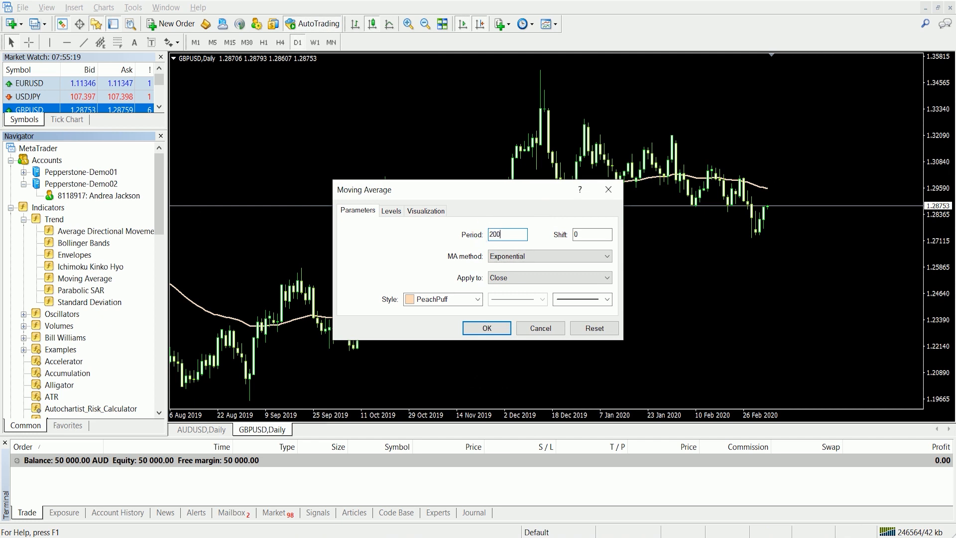
left_click(439, 299)
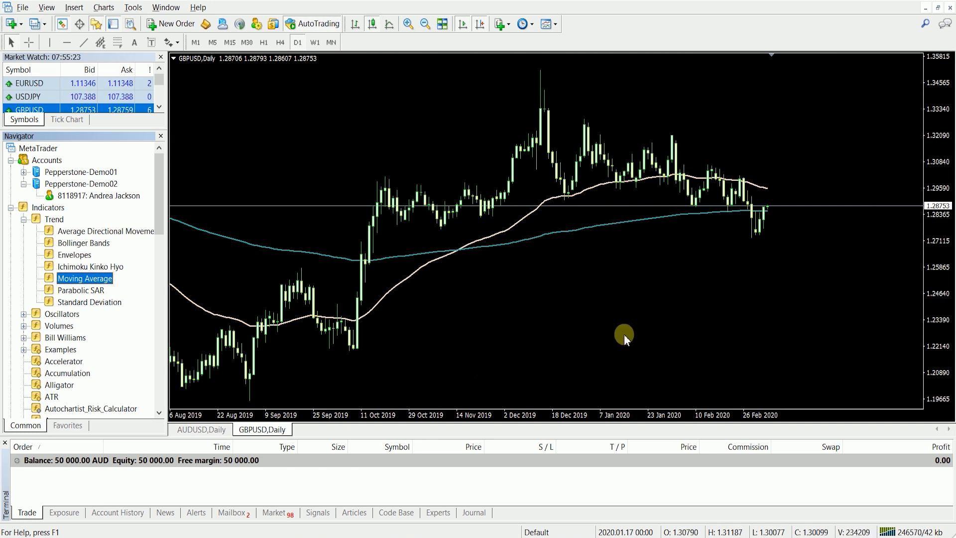
mouse_move(559, 249)
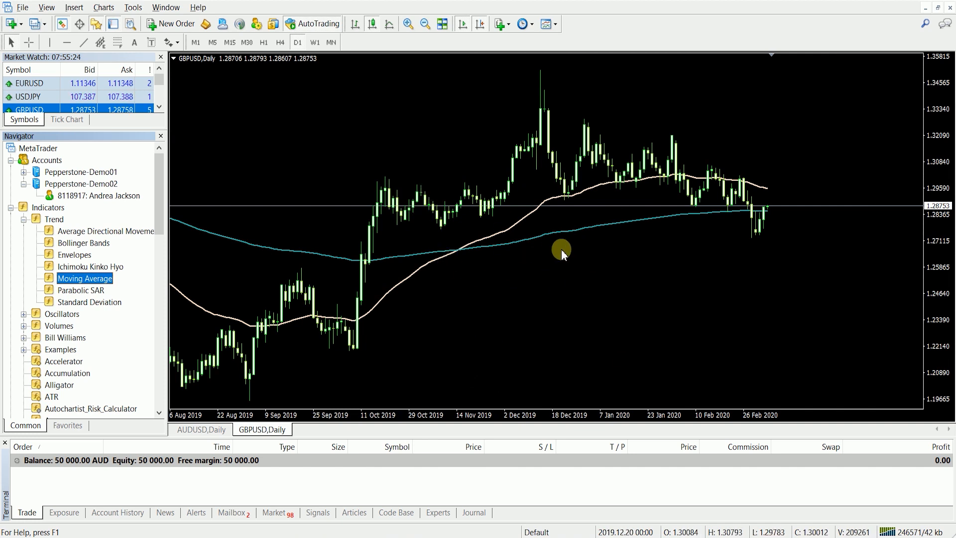
Delete the 50-period Moving Average via the Indicators List, leaving the 200-period line
right_click(561, 249)
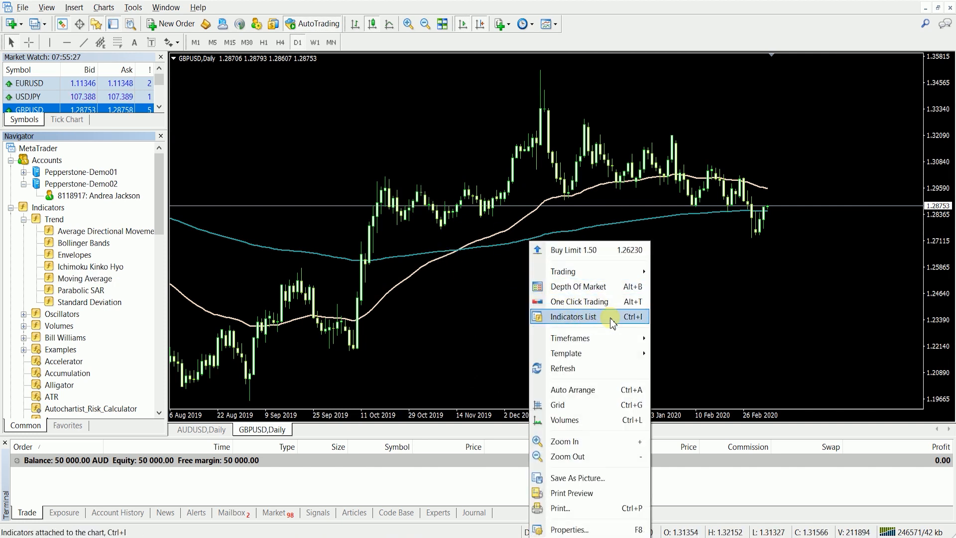
left_click(573, 317)
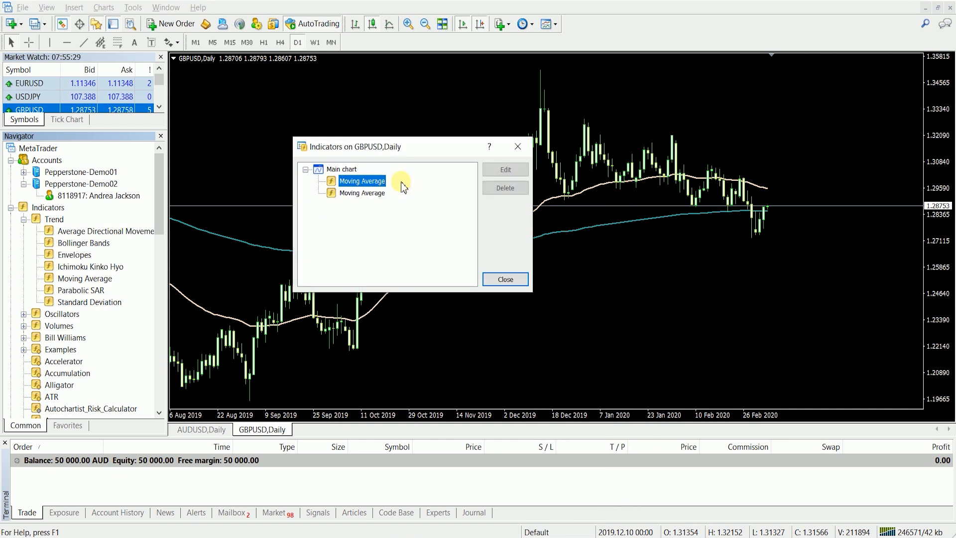
left_click(504, 187)
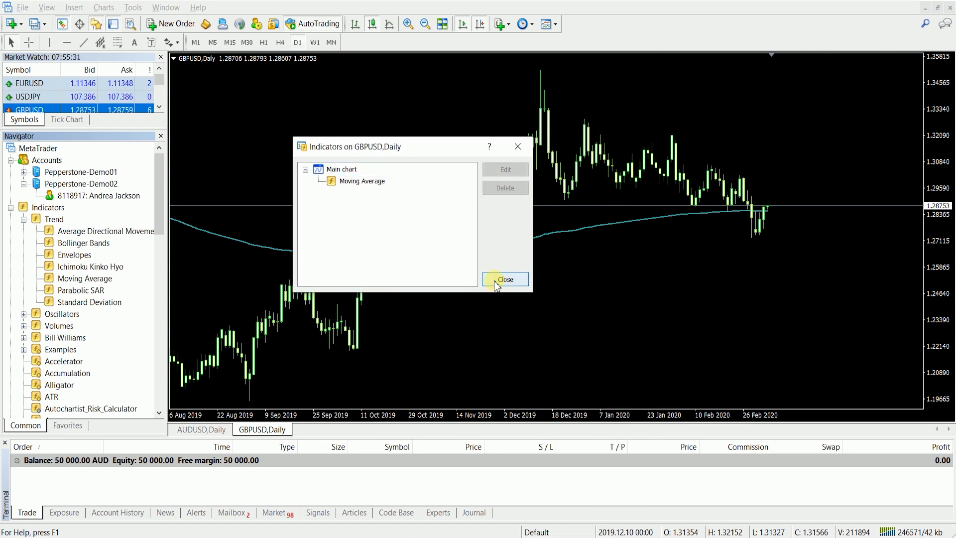
left_click(503, 279)
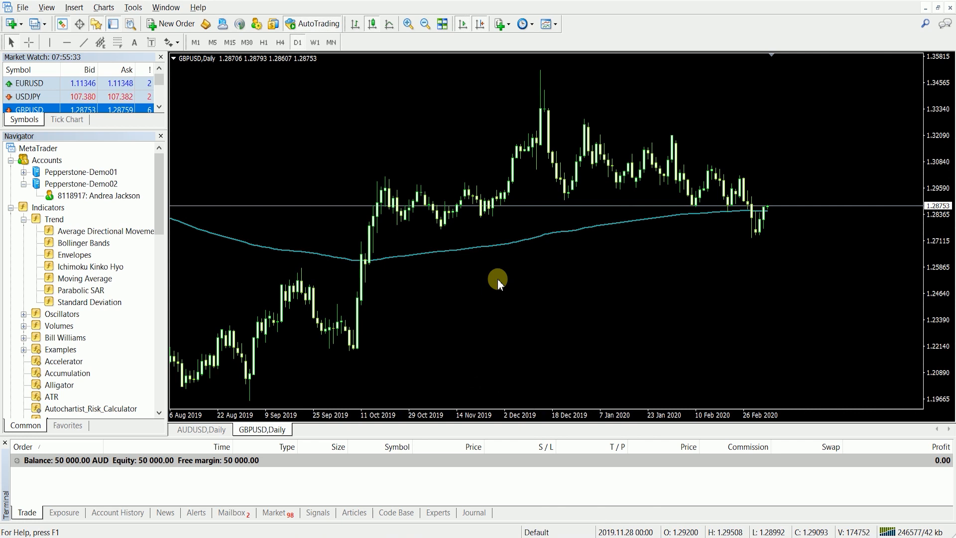